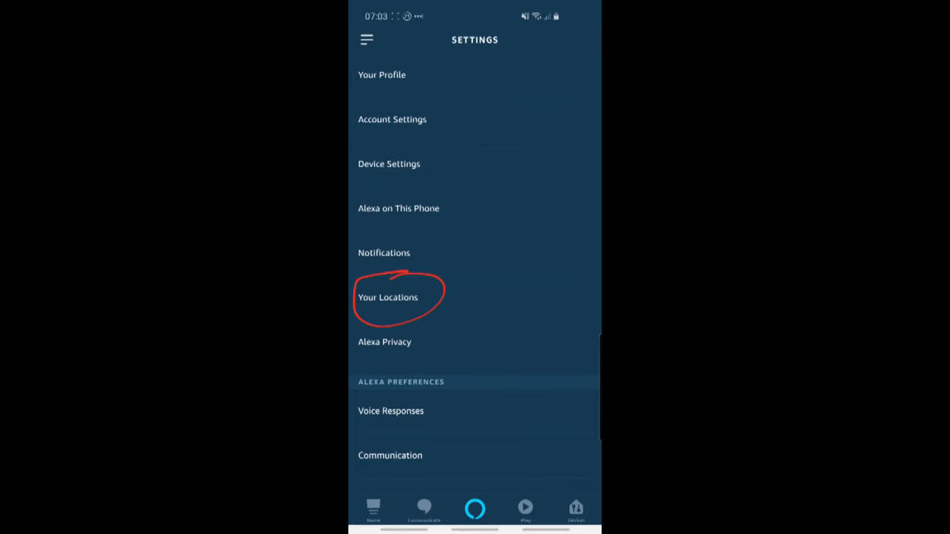
Reach the Echo device's settings page and scroll to its General options with Device Location
{"action": "left_click", "coordinate": [387, 297]}
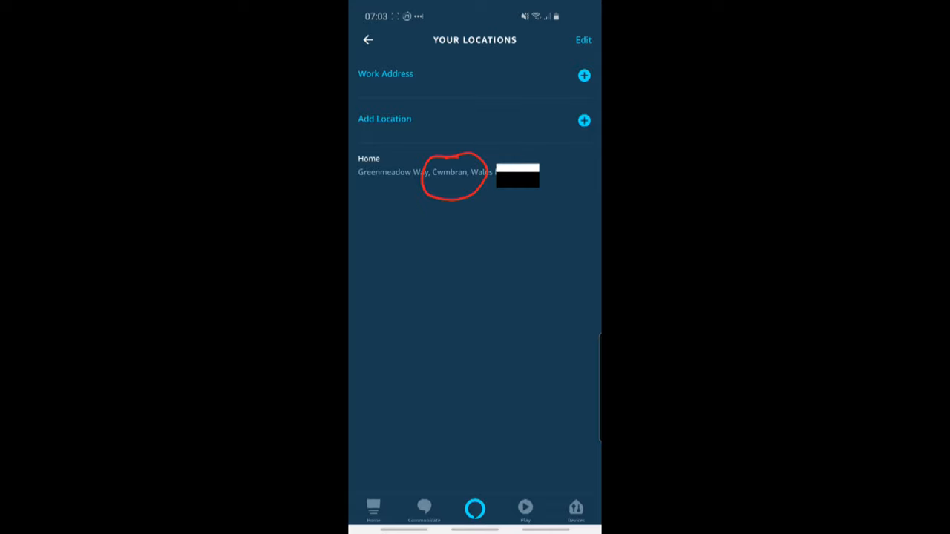
{"action": "left_click", "coordinate": [368, 39]}
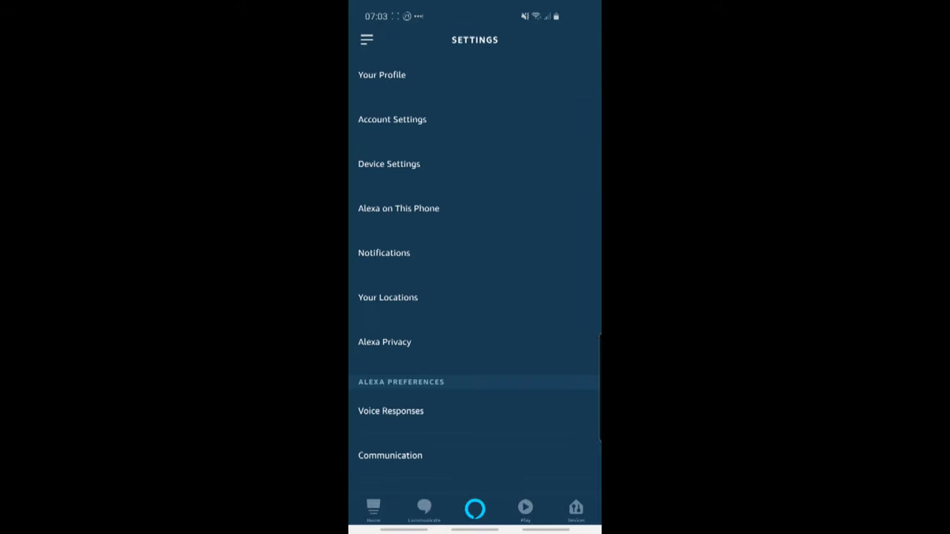
{"action": "left_click", "coordinate": [576, 508]}
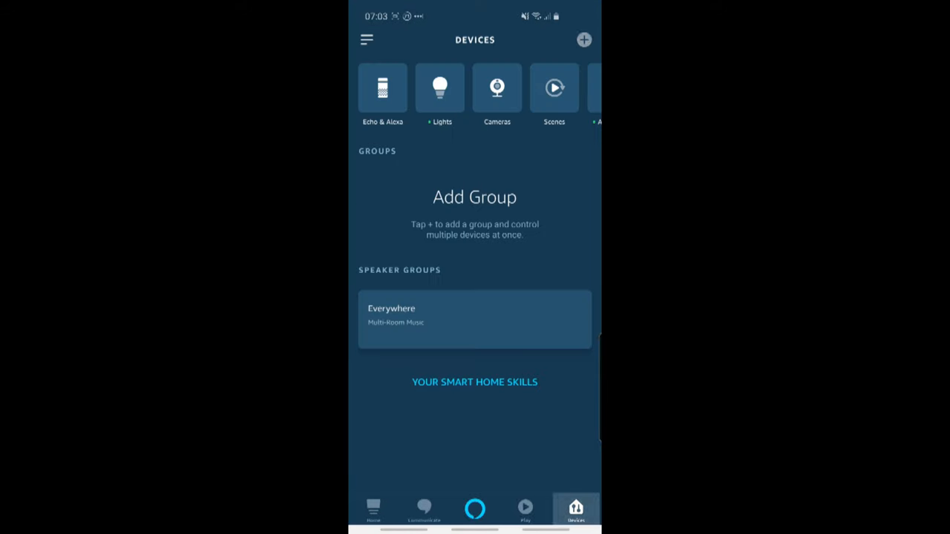
{"action": "left_click", "coordinate": [383, 89]}
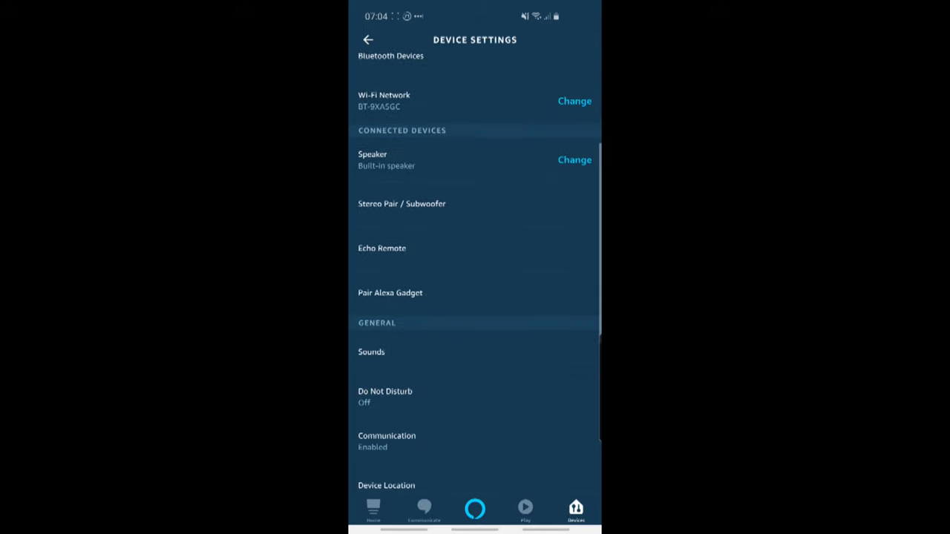
{"action": "scroll", "scroll_direction": "down", "scroll_amount": 3}
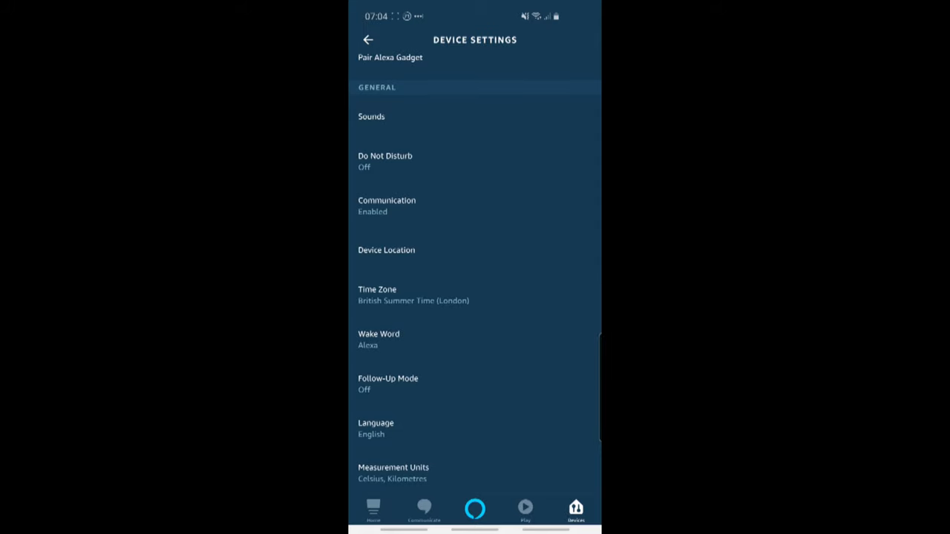
Save the Kitchen Echo's location with the corrected postcode beginning NP44
{"action": "left_click", "coordinate": [386, 249]}
{"action": "type", "text": "N"}
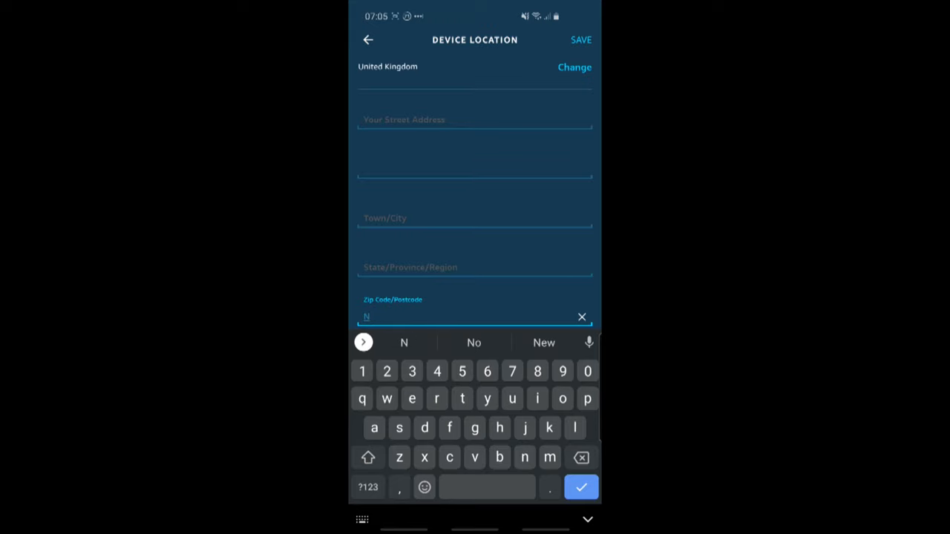
{"action": "type", "text": "O44"}
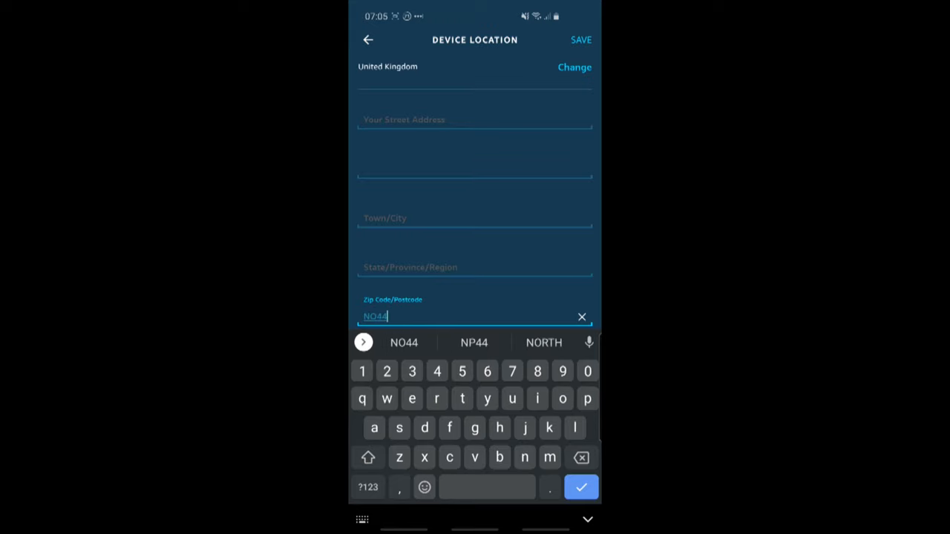
{"action": "left_click", "coordinate": [474, 342]}
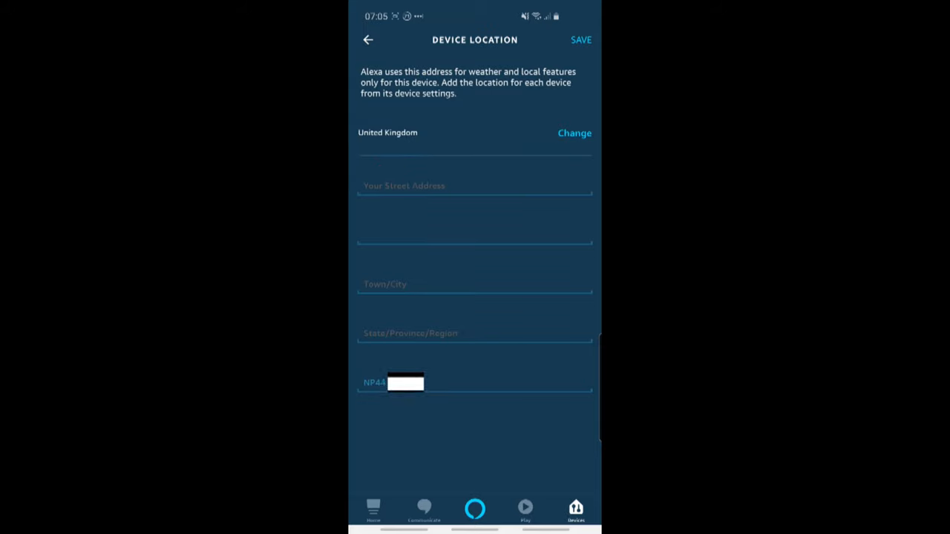
{"action": "left_click", "coordinate": [582, 40]}
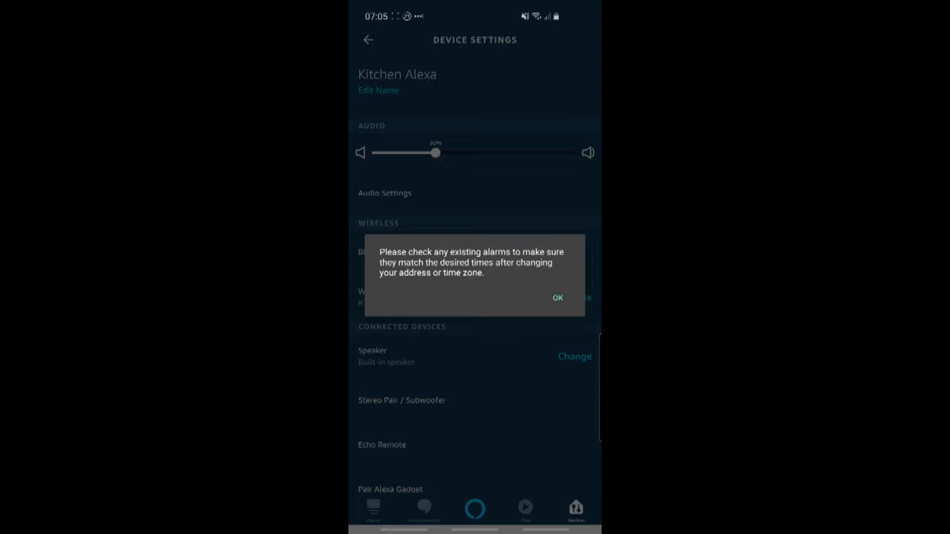
Dismiss the alarms notice, returning to a home screen showing Cwmbran weather
{"action": "left_click", "coordinate": [558, 297]}
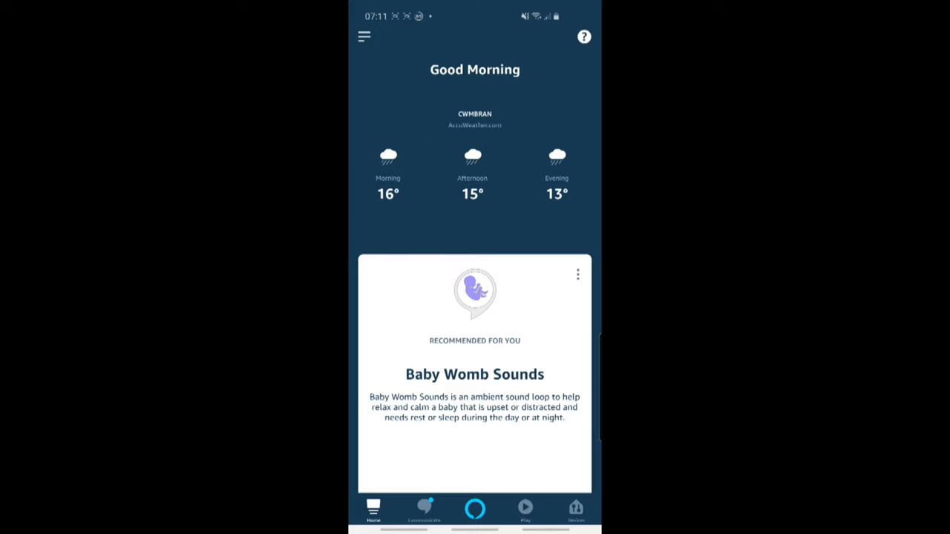
Find the Big Sky weather skill via Skills & Games search for 'big'
{"action": "left_click", "coordinate": [365, 36]}
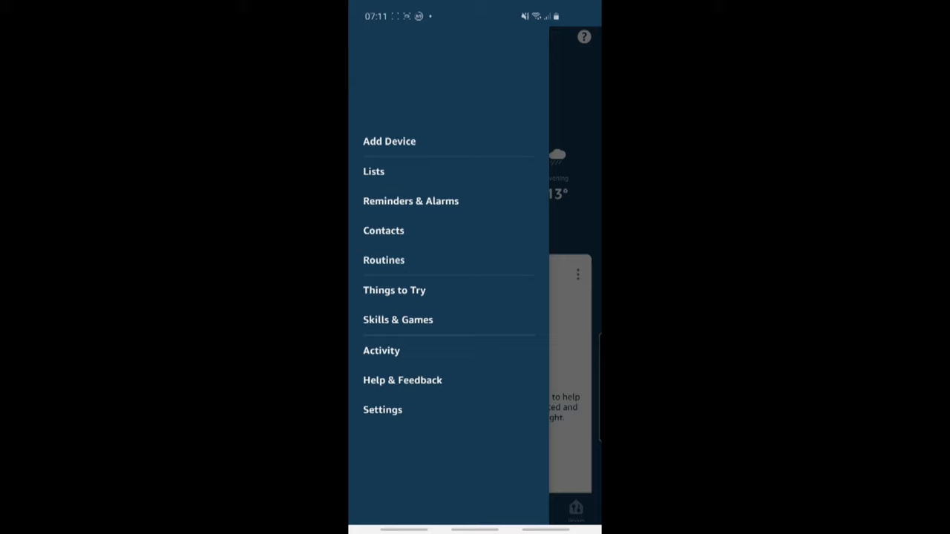
{"action": "left_click", "coordinate": [398, 320]}
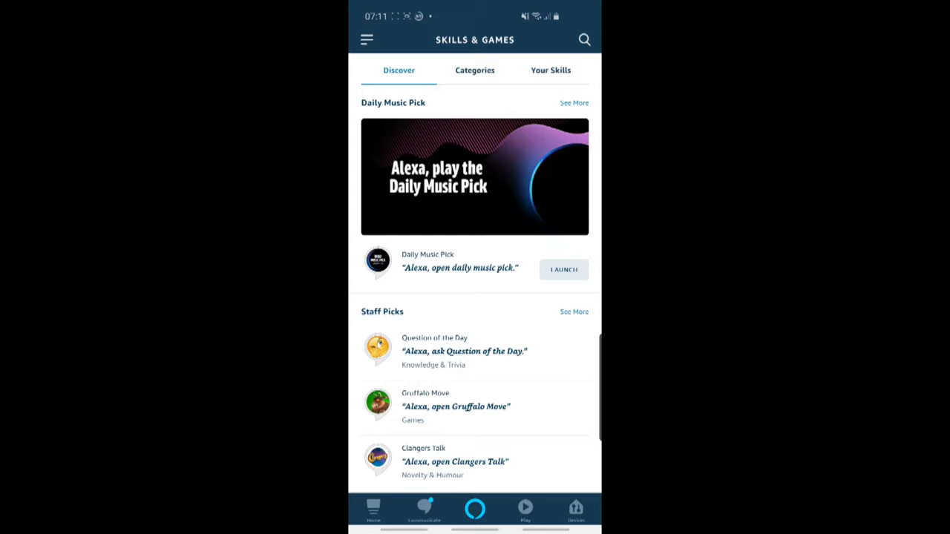
{"action": "left_click", "coordinate": [585, 39]}
{"action": "type", "text": "big"}
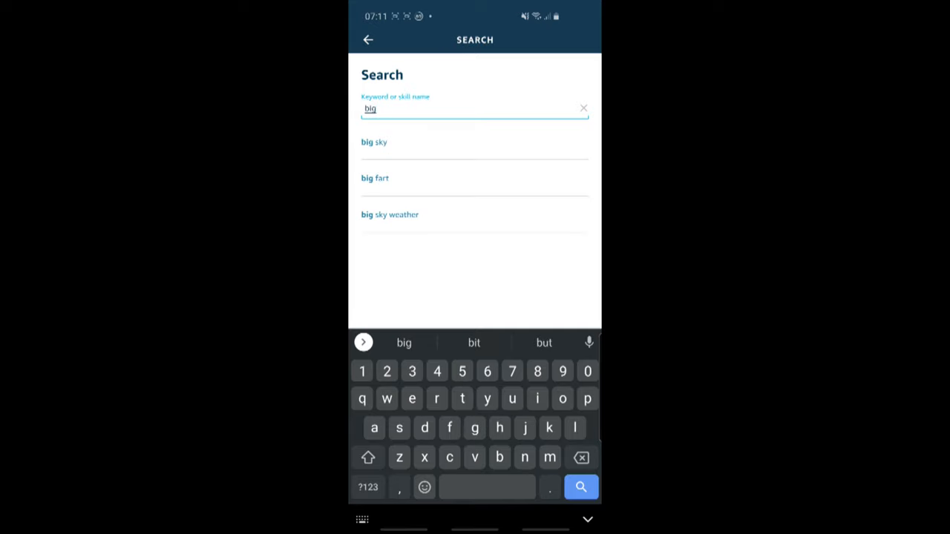
{"action": "left_click", "coordinate": [389, 214]}
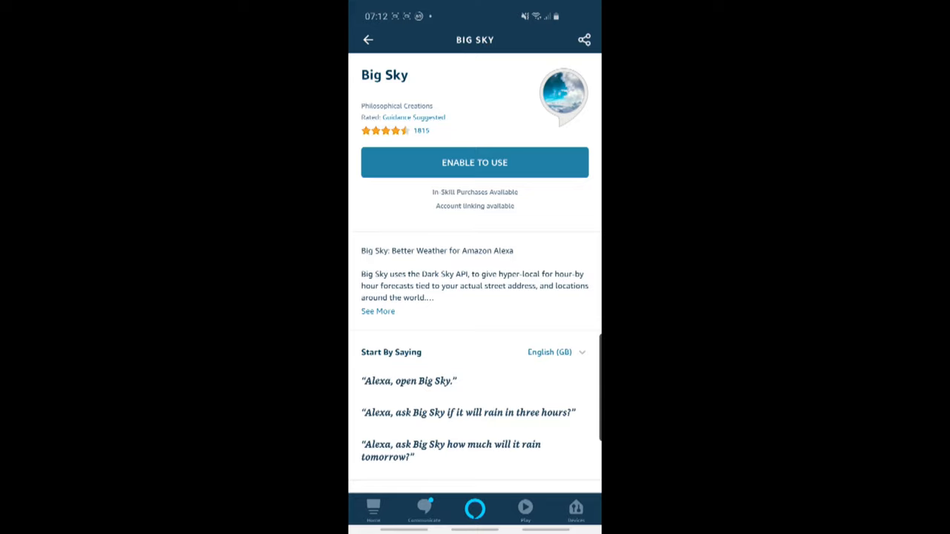
Enable Big Sky with Device Address granted and Location Services unticked, saving permissions
{"action": "left_click", "coordinate": [475, 162]}
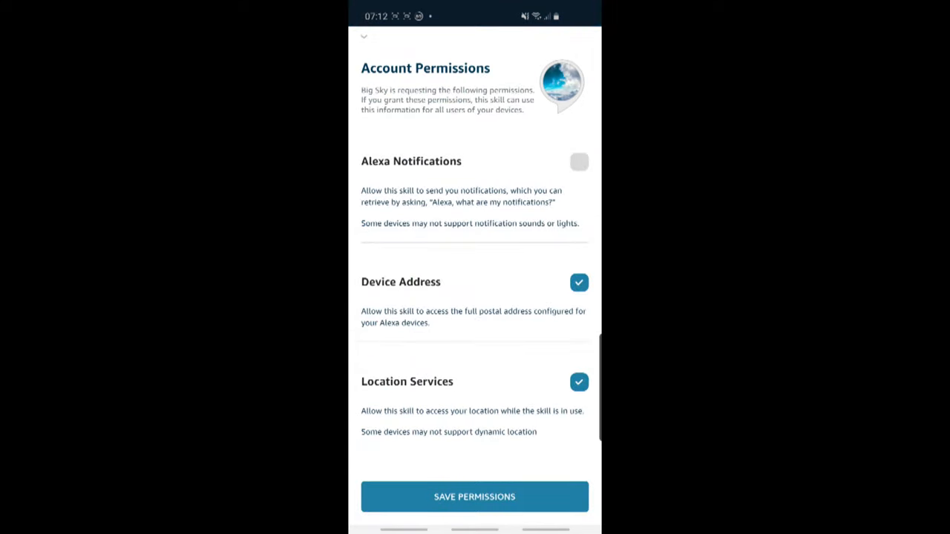
{"action": "left_click", "coordinate": [579, 381]}
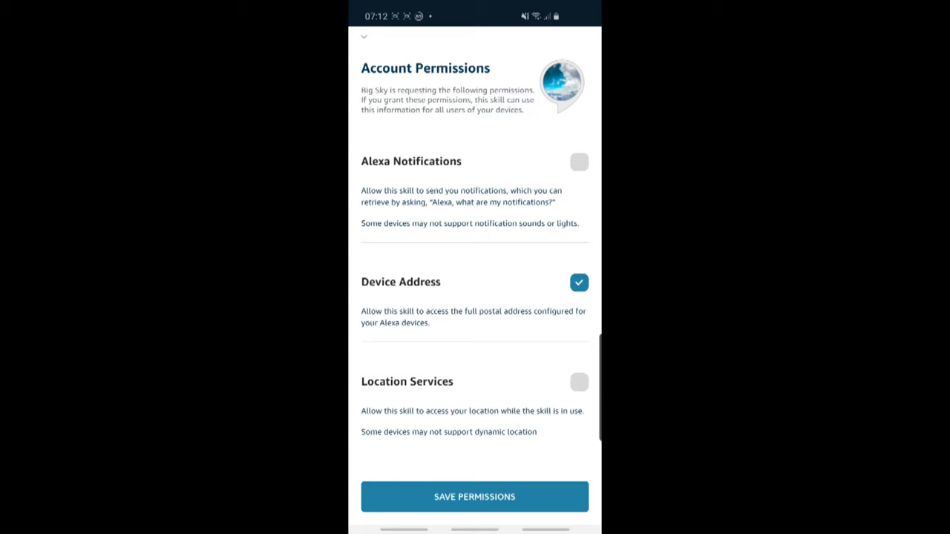
{"action": "left_click", "coordinate": [475, 496]}
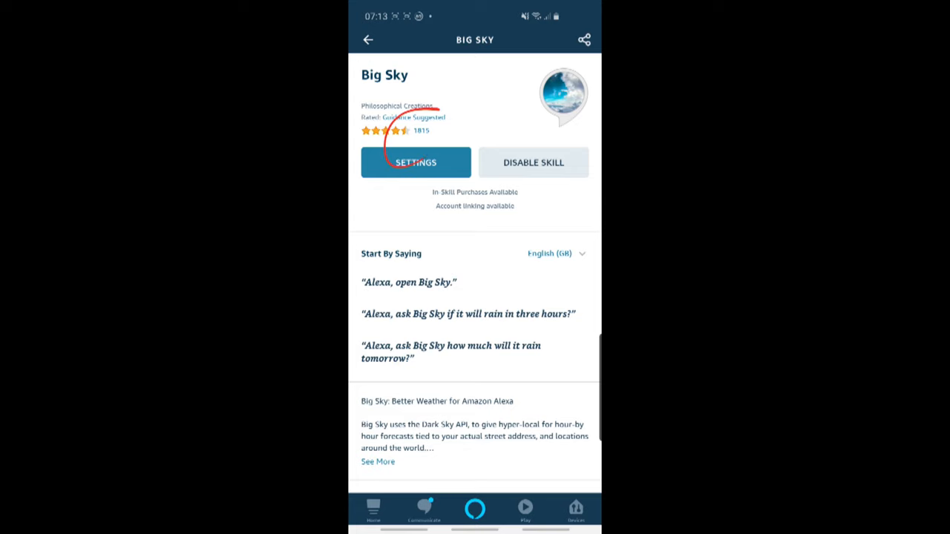
{"action": "scroll", "scroll_direction": "down", "scroll_amount": 3}
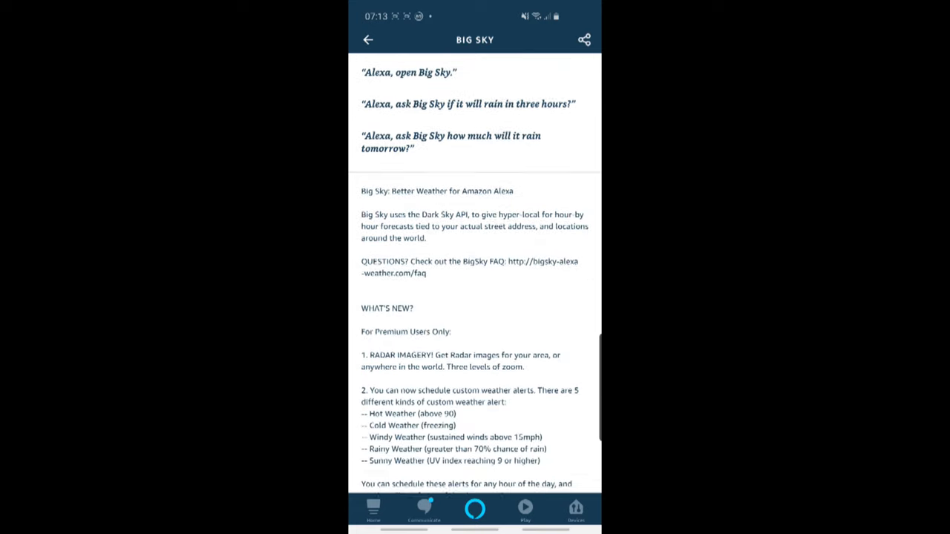
{"action": "scroll", "scroll_direction": "down", "scroll_amount": 3}
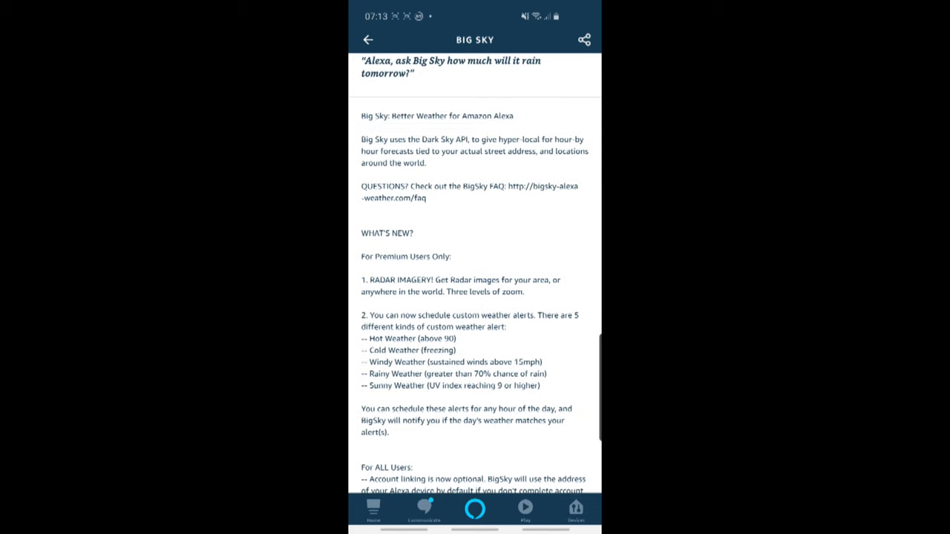
{"action": "left_click_drag", "start_coordinate": [438, 304], "coordinate": [360, 368]}
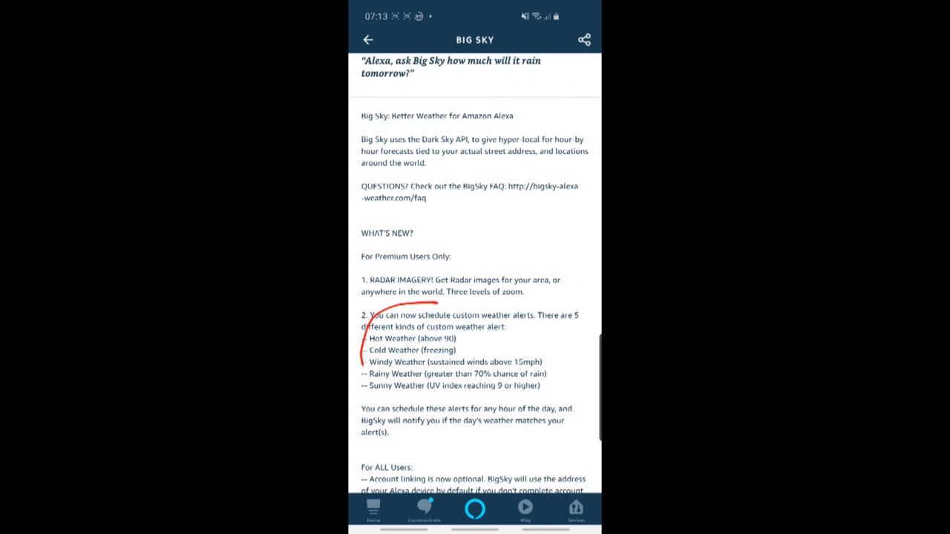